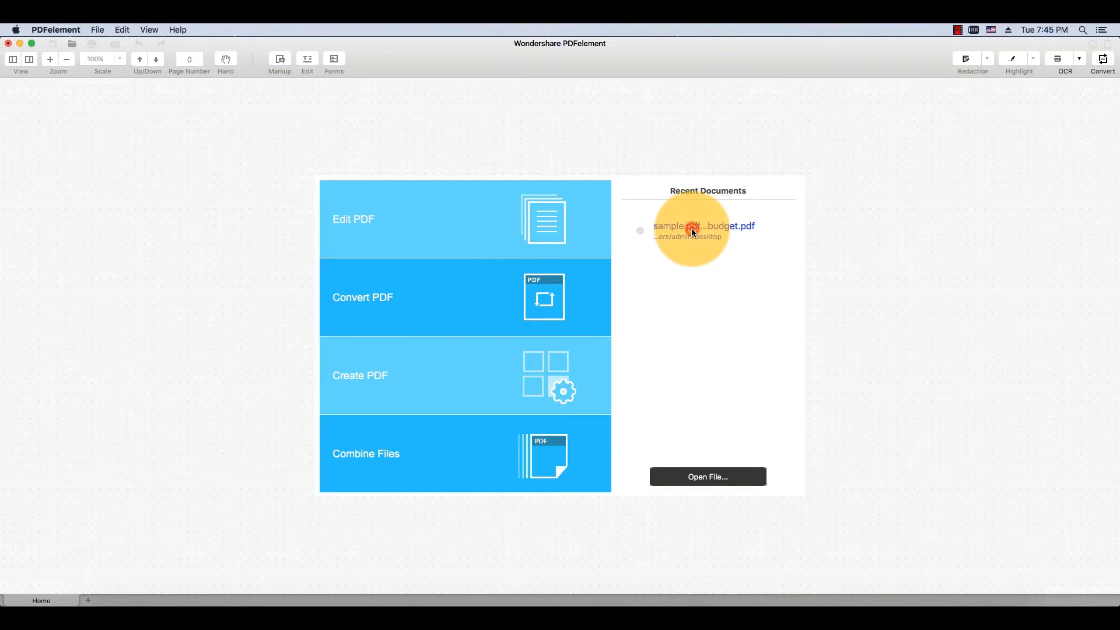
Load the recent Vancouver 2016 budget PDF in Edit mode and start cropping page 2's green timeline image.
{"action": "double_click", "coordinate": [704, 226]}
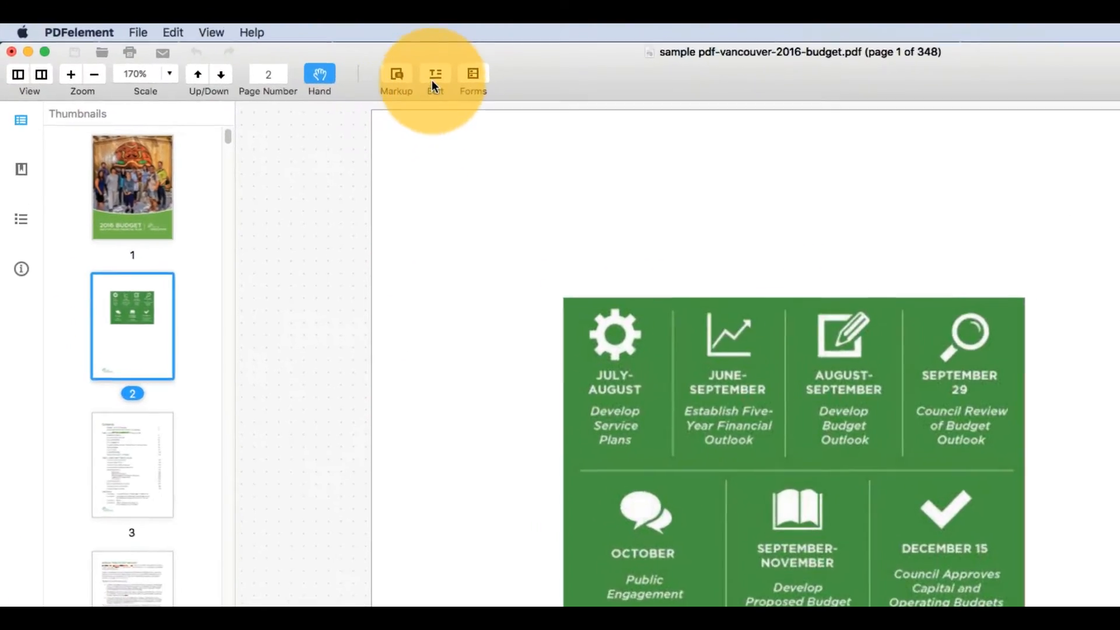
{"action": "left_click", "coordinate": [435, 74]}
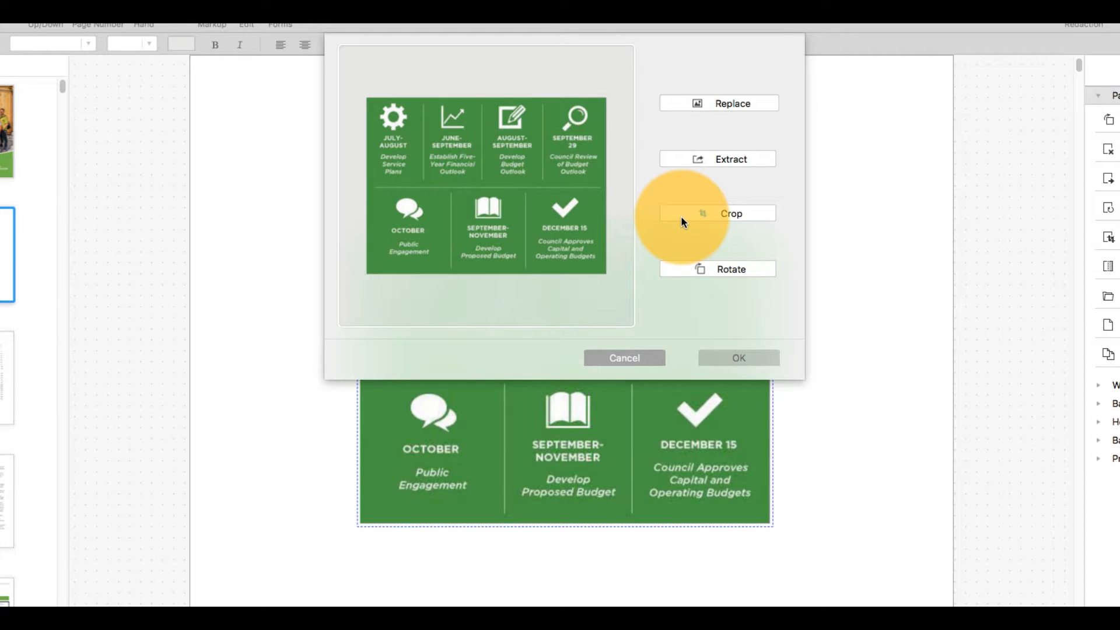
{"action": "left_click", "coordinate": [730, 213]}
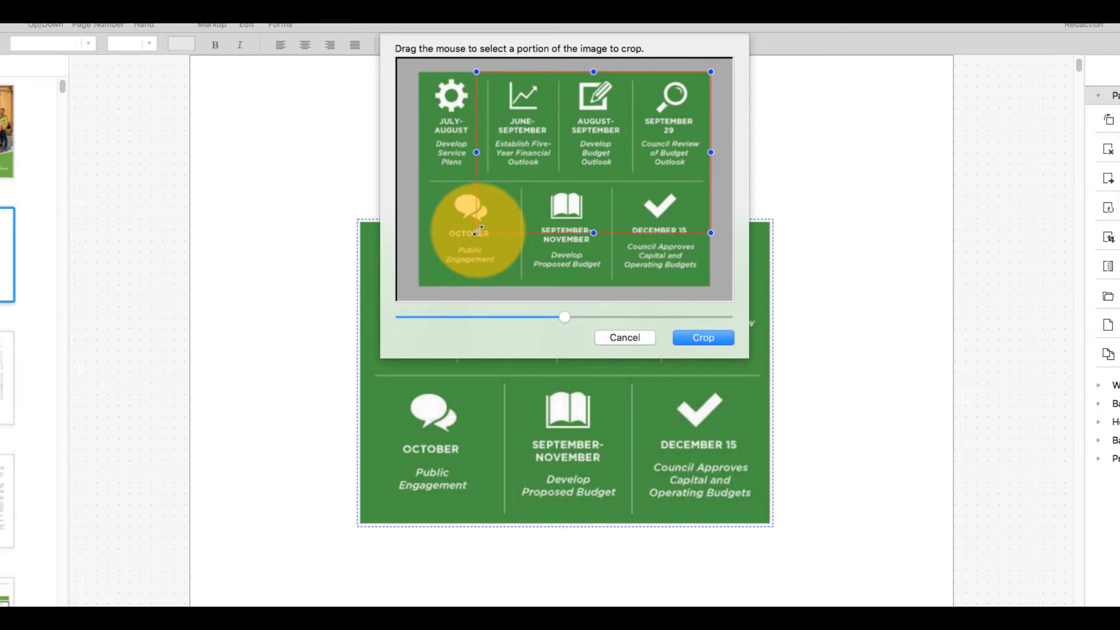
Crop the timeline image to its top three columns (June–Sept, Aug–Sept, Sept 29) and move it slightly lower.
{"action": "left_click_drag", "start_coordinate": [475, 232], "coordinate": [487, 182]}
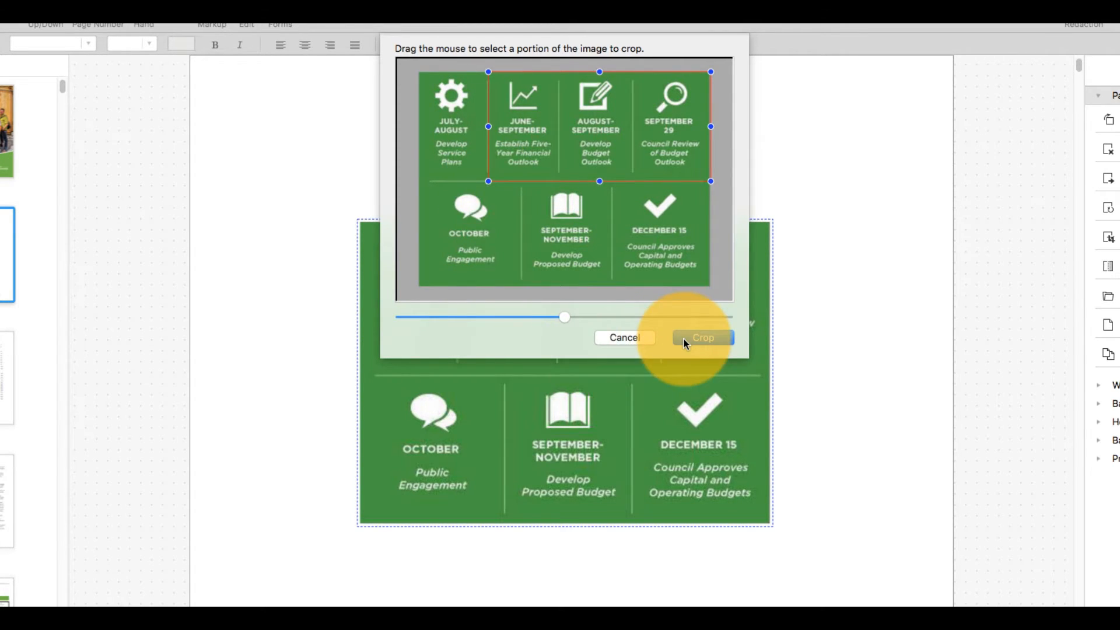
{"action": "left_click", "coordinate": [701, 338]}
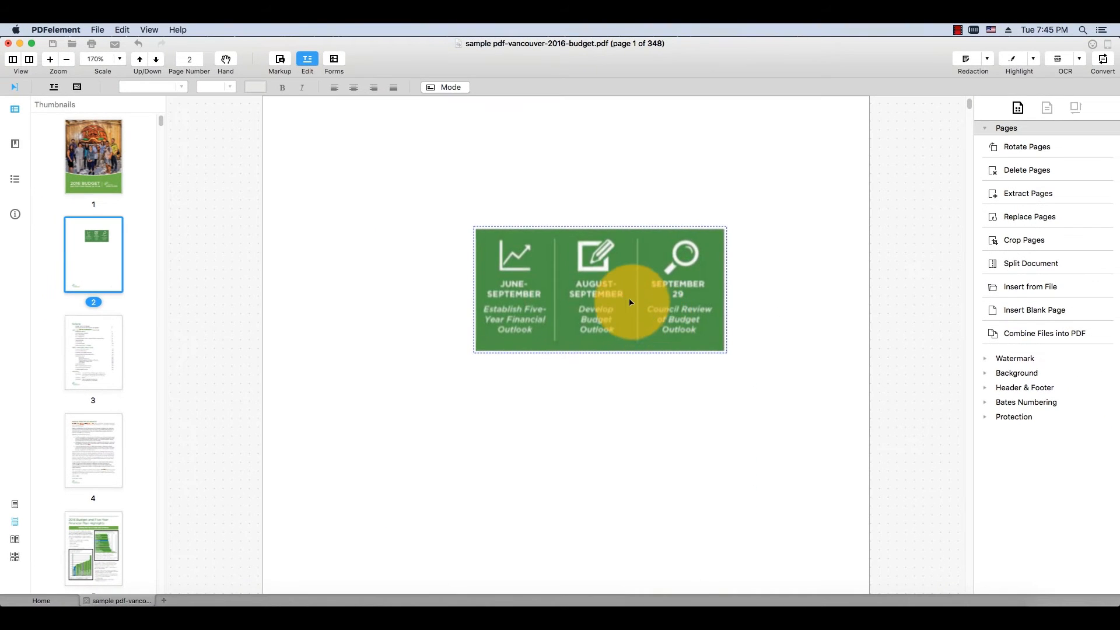
{"action": "left_click_drag", "start_coordinate": [629, 289], "coordinate": [610, 357]}
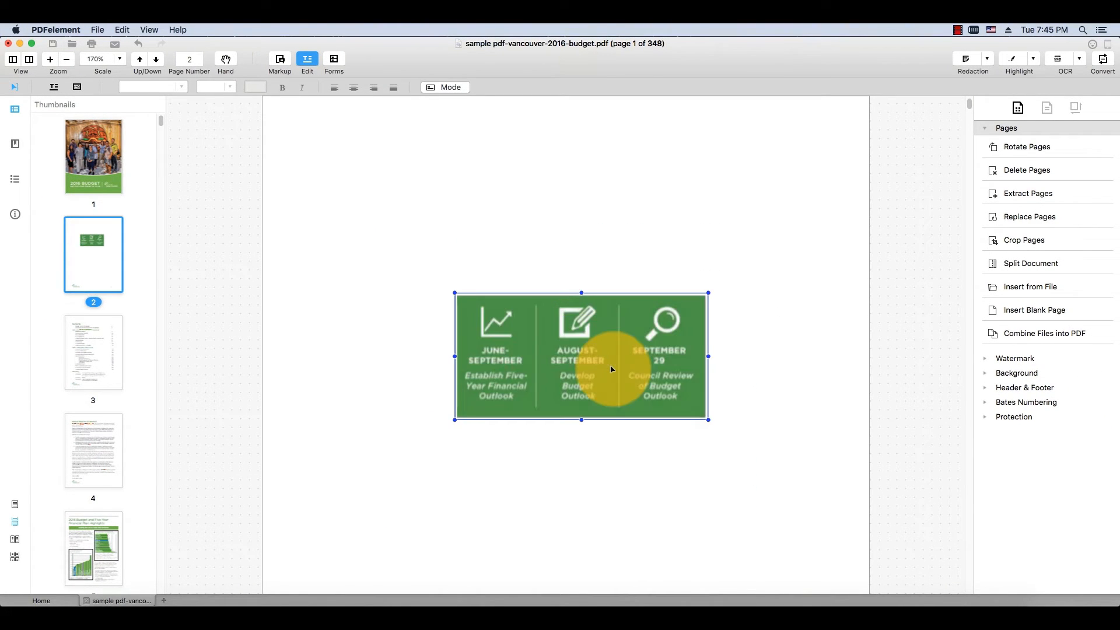